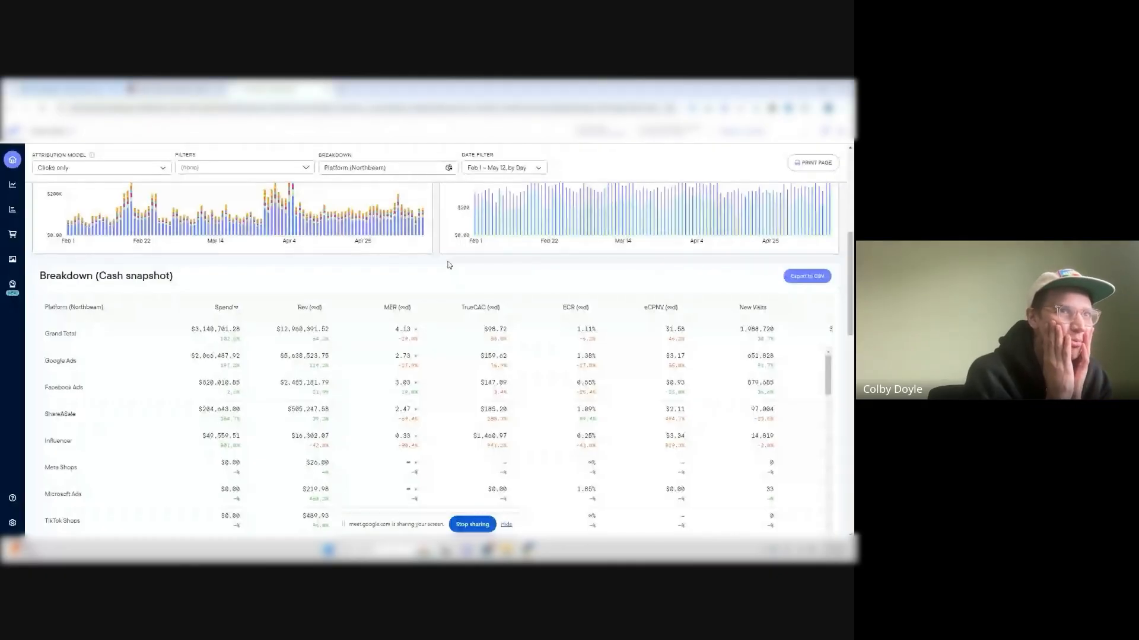
{"action": "scroll", "scroll_direction": "down", "scroll_amount": 3}
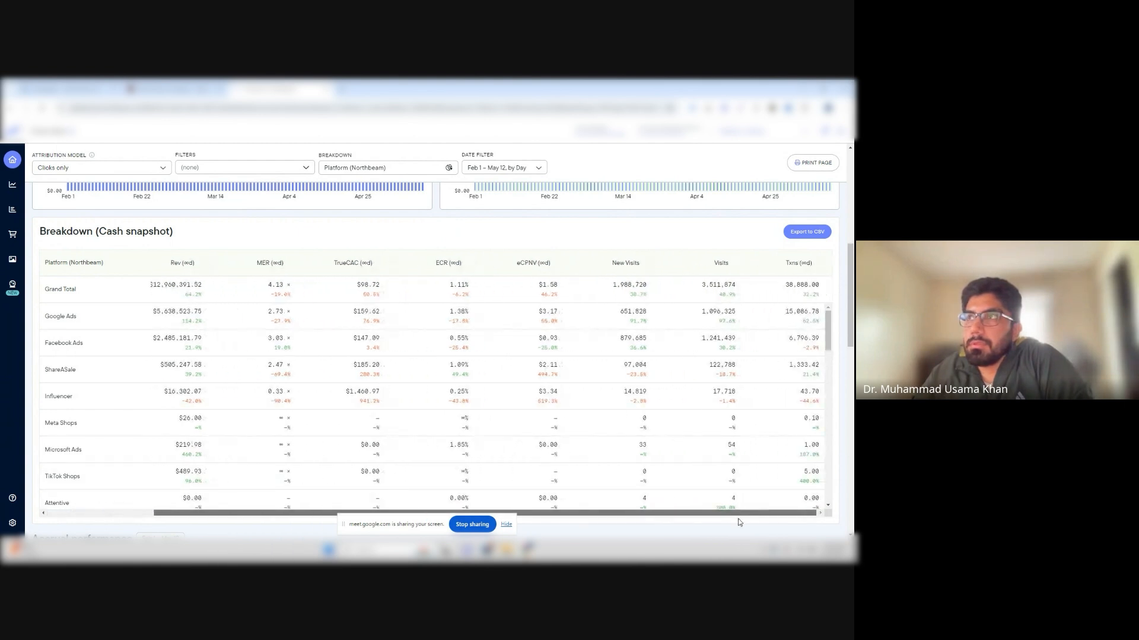
{"action": "scroll", "scroll_direction": "left", "scroll_amount": 3}
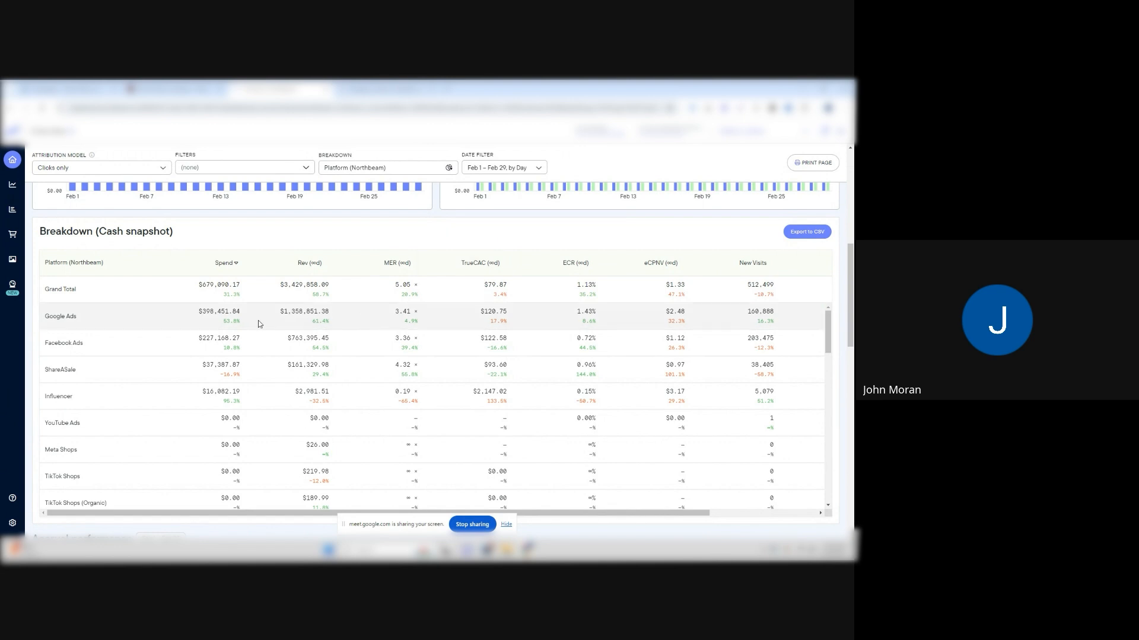
{"action": "mouse_move", "coordinate": [376, 325]}
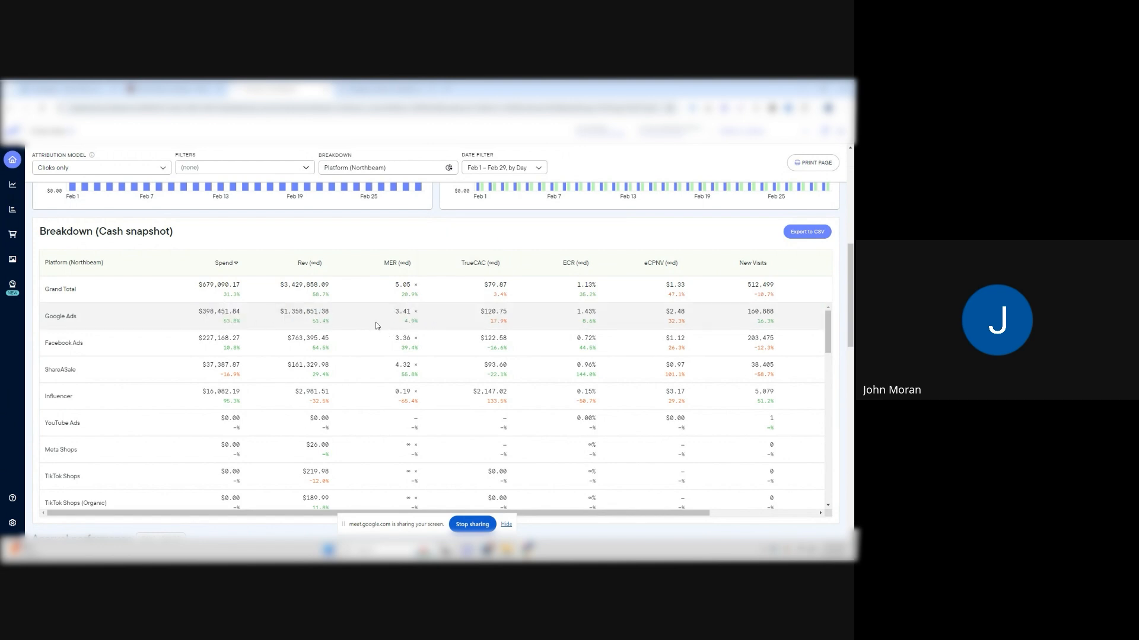